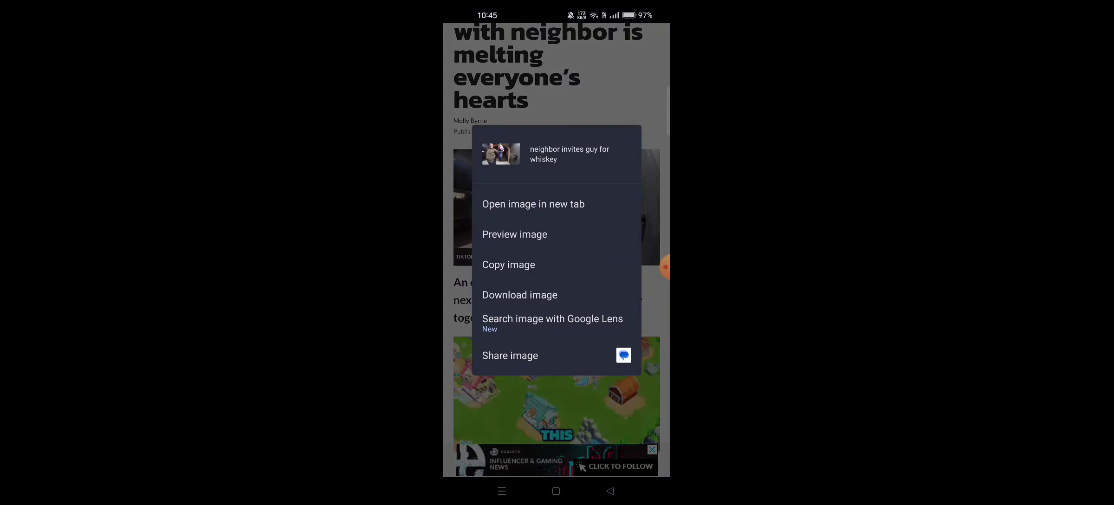
Download the article's header photo of the man holding the whiskey bottle (47.57 KB).
click(520, 294)
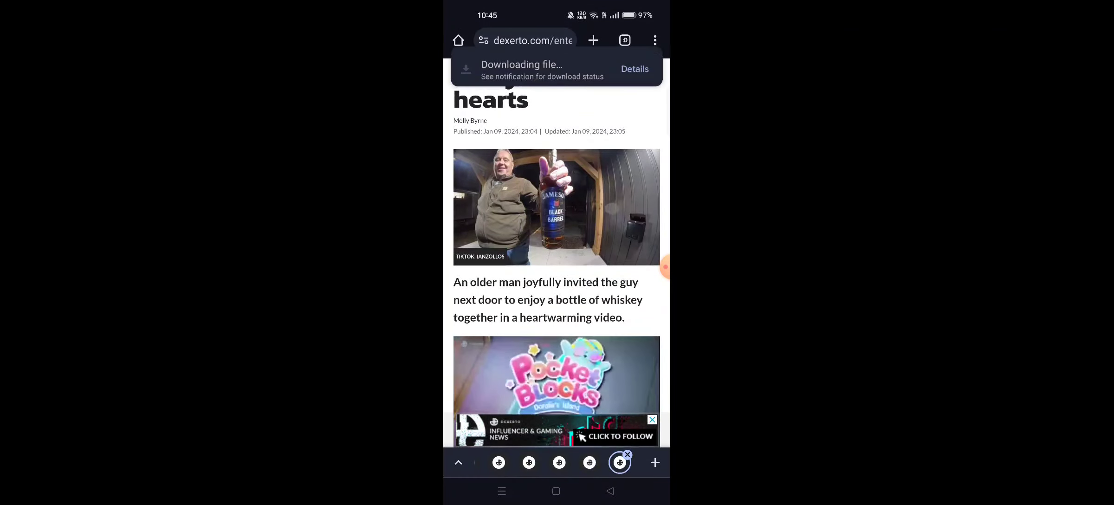
scroll(down, 3)
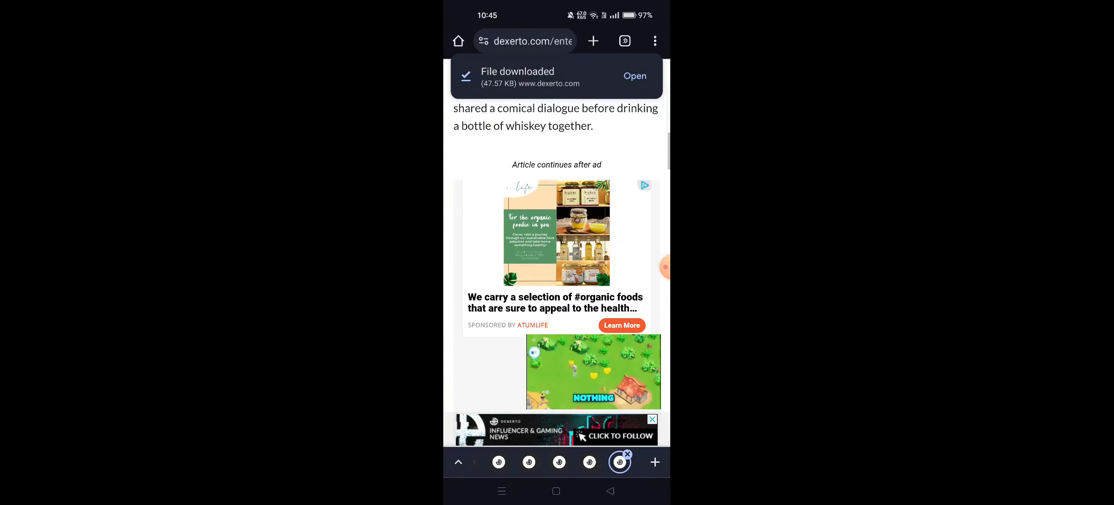
Scroll through the doorbell conversation and viewer reactions to the related-article link.
scroll(up, 3)
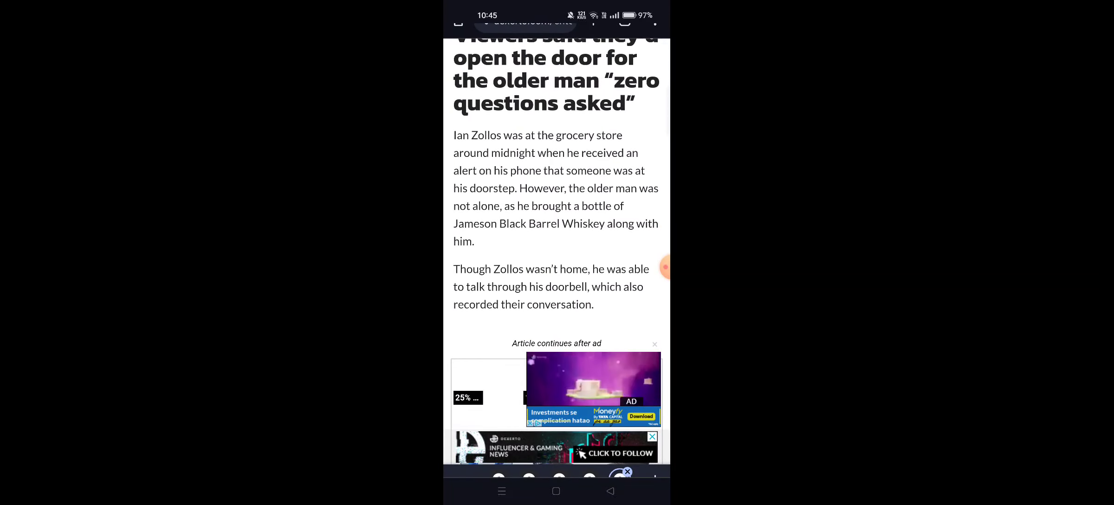
scroll(up, 3)
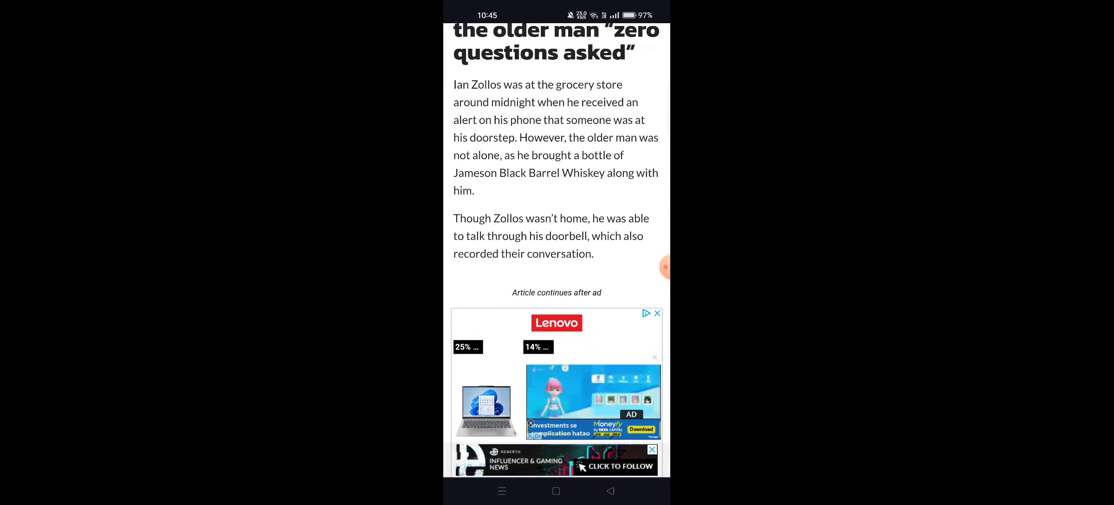
scroll(up, 3)
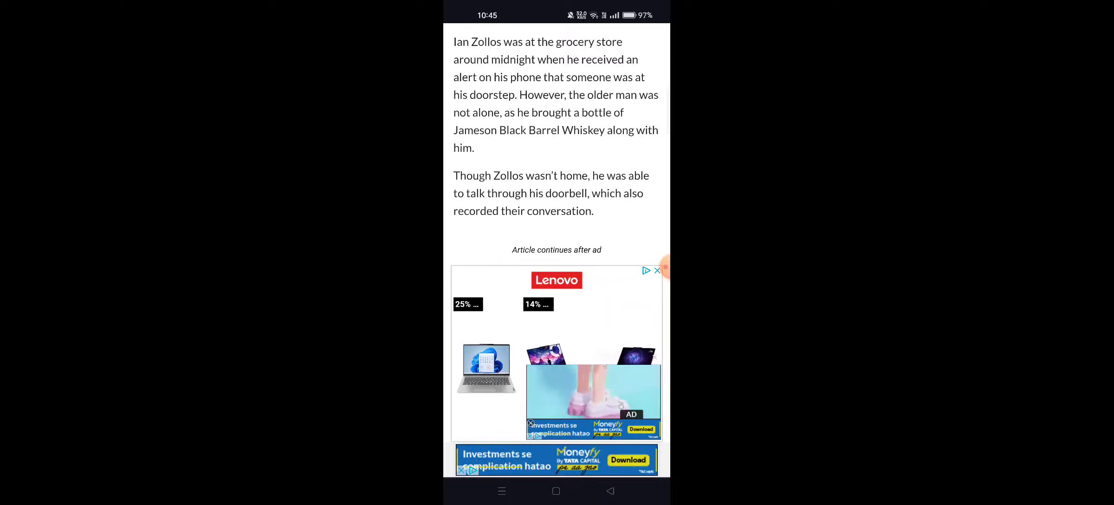
scroll(down, 3)
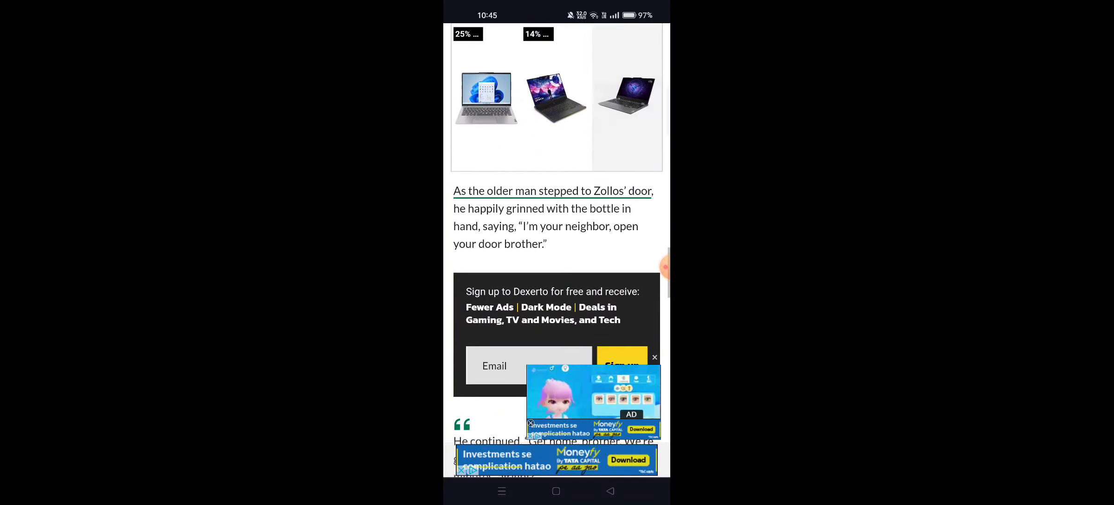
scroll(up, 3)
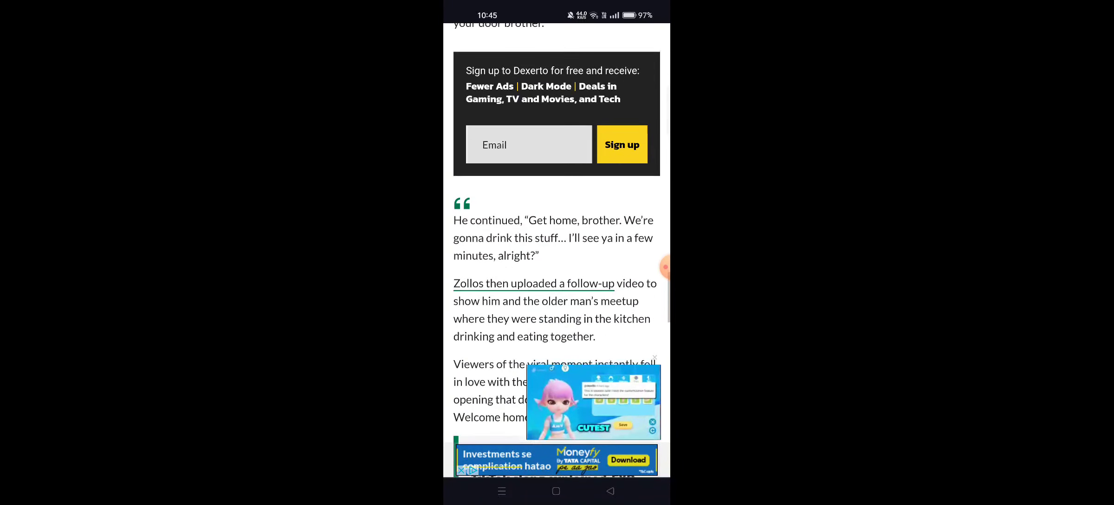
scroll(up, 3)
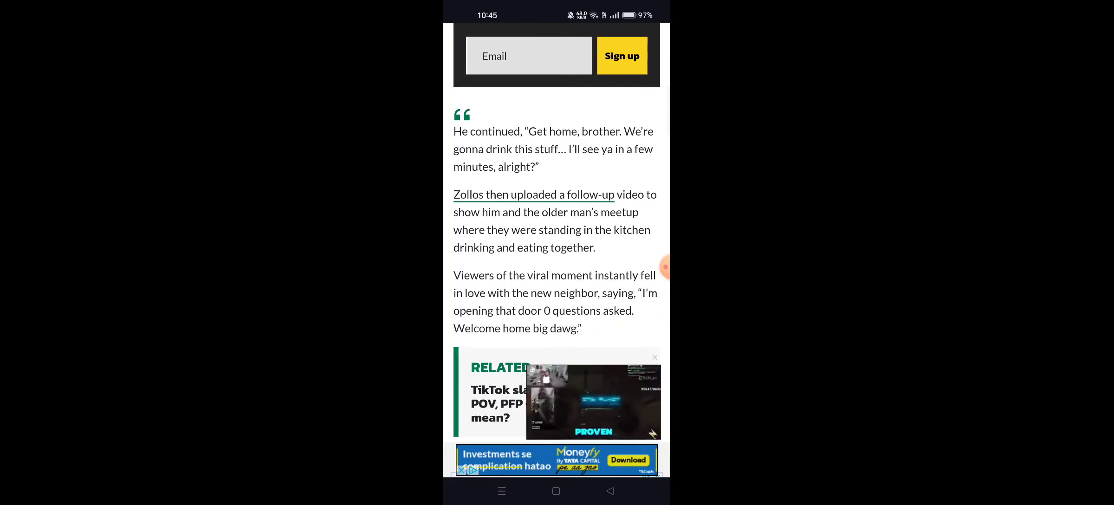
scroll(down, 3)
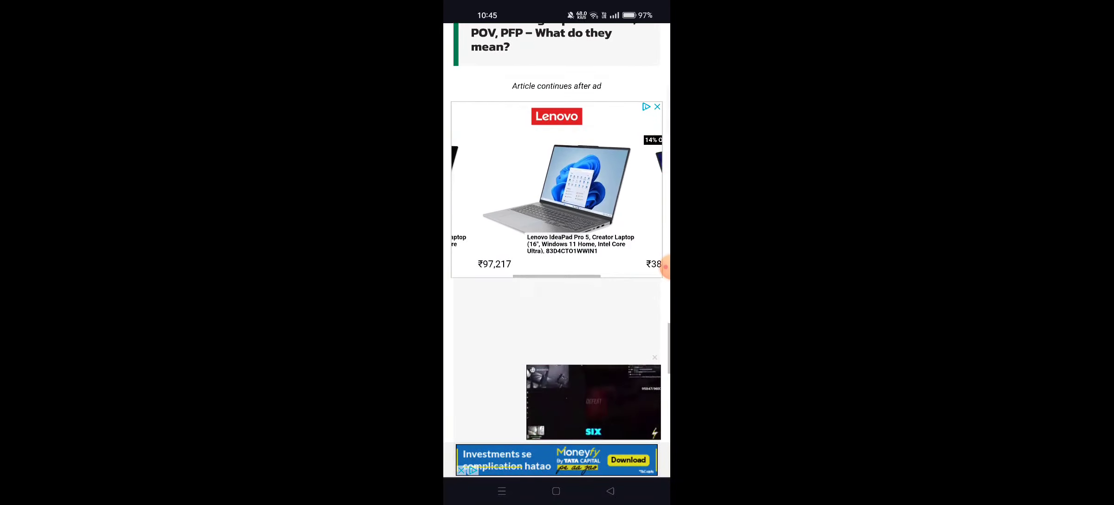